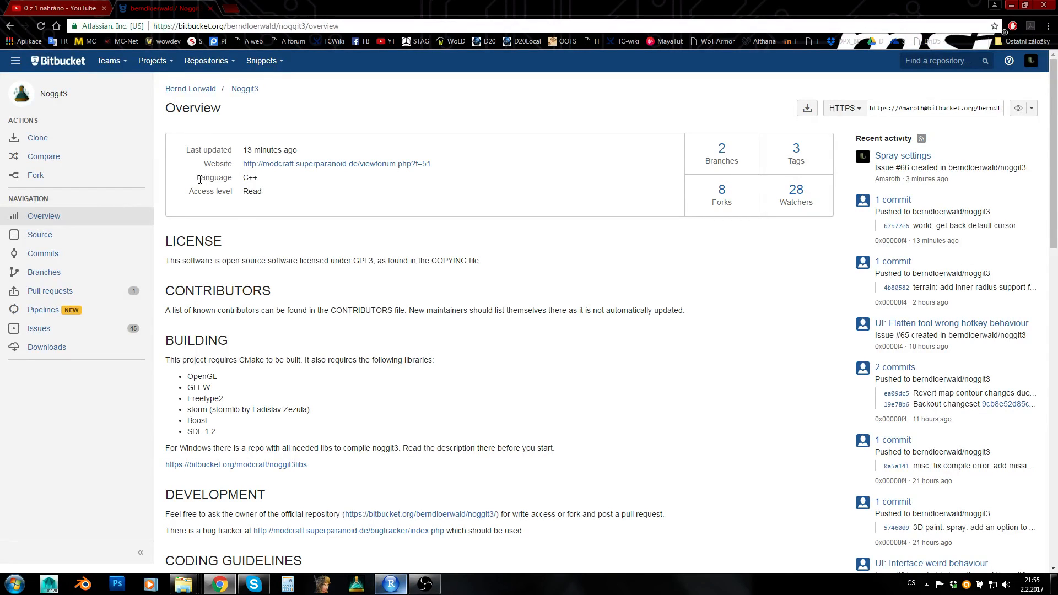
mouse_move(279, 199)
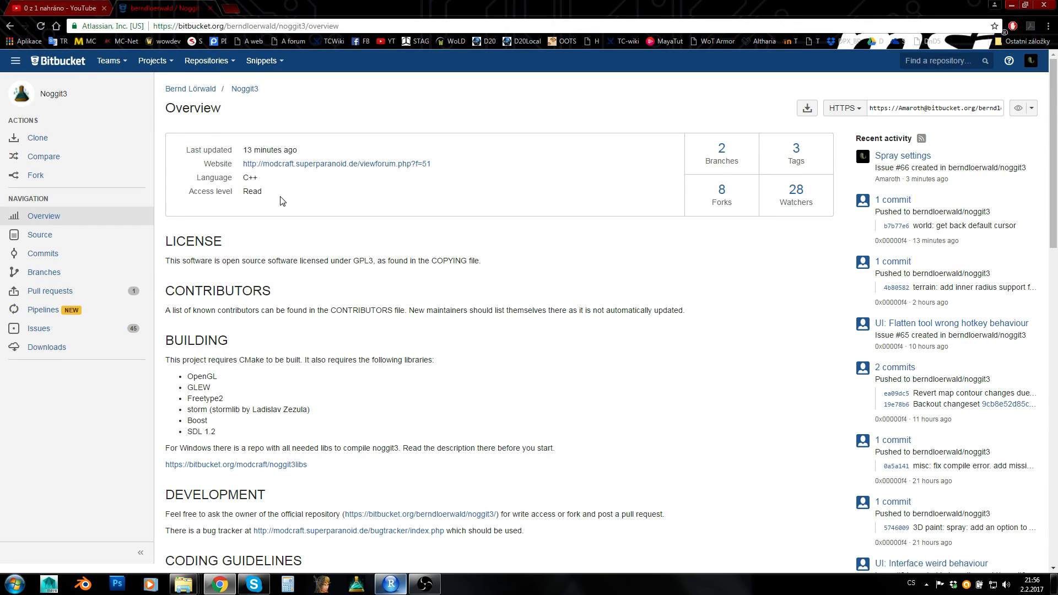
mouse_move(387, 250)
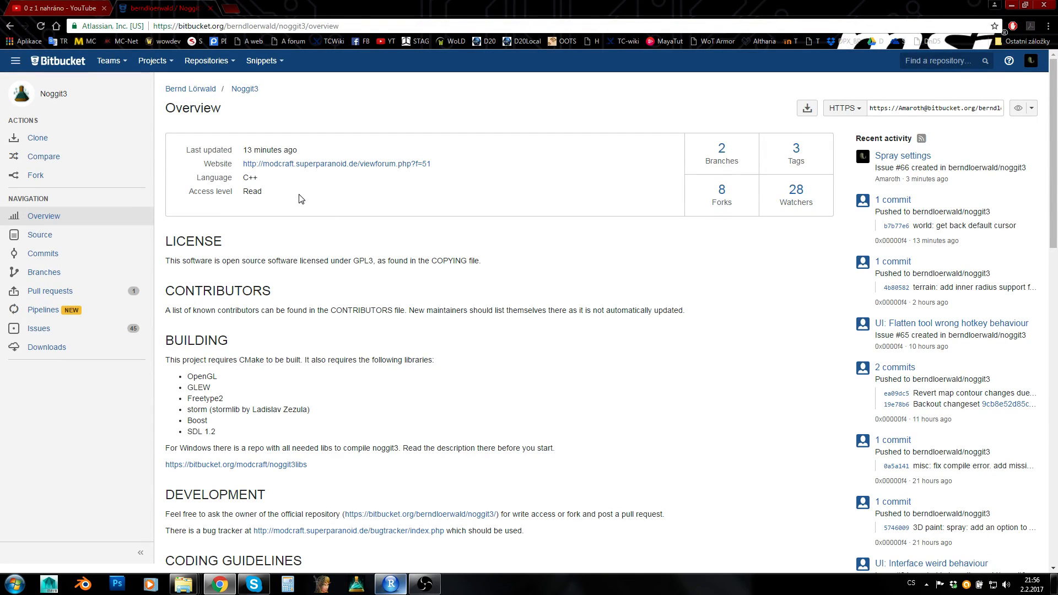
Open Noggit3's open issues list in Bitbucket, showing 45 issues led by #66 Spray settings
double_click(249, 177)
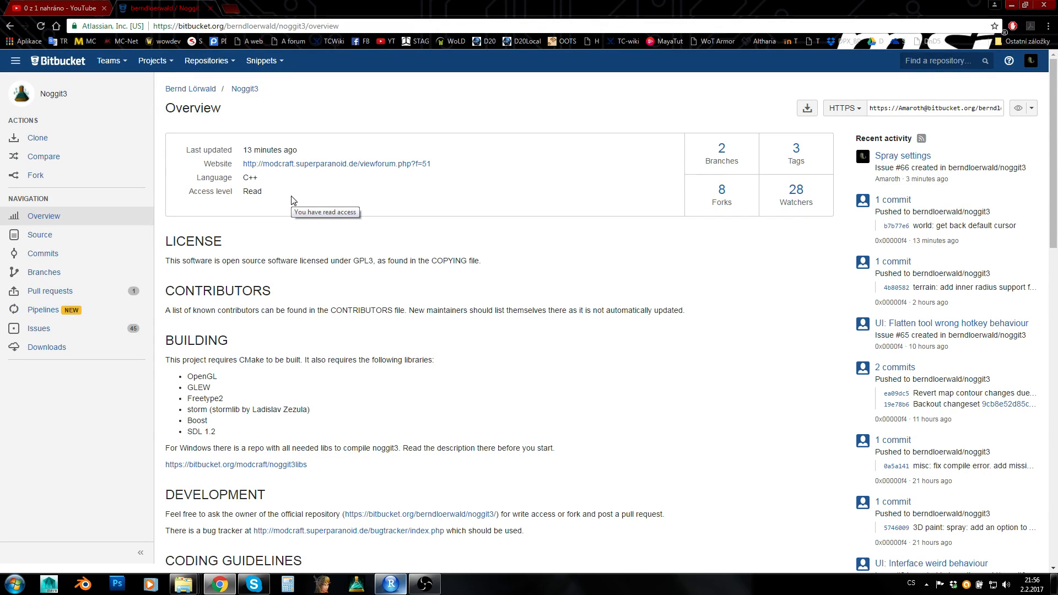
mouse_move(280, 283)
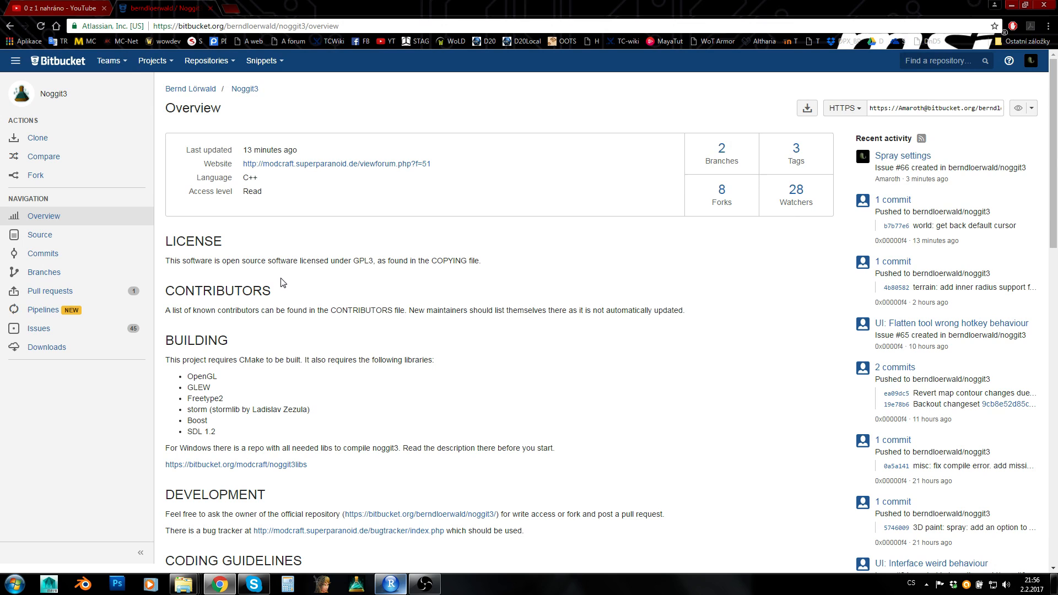
double_click(251, 191)
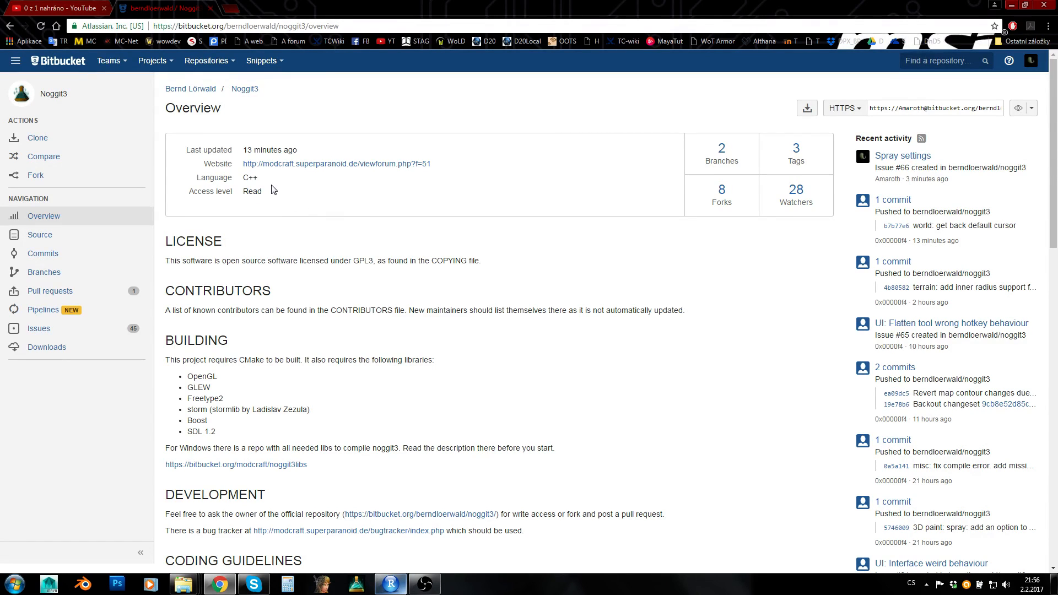
left_click(38, 328)
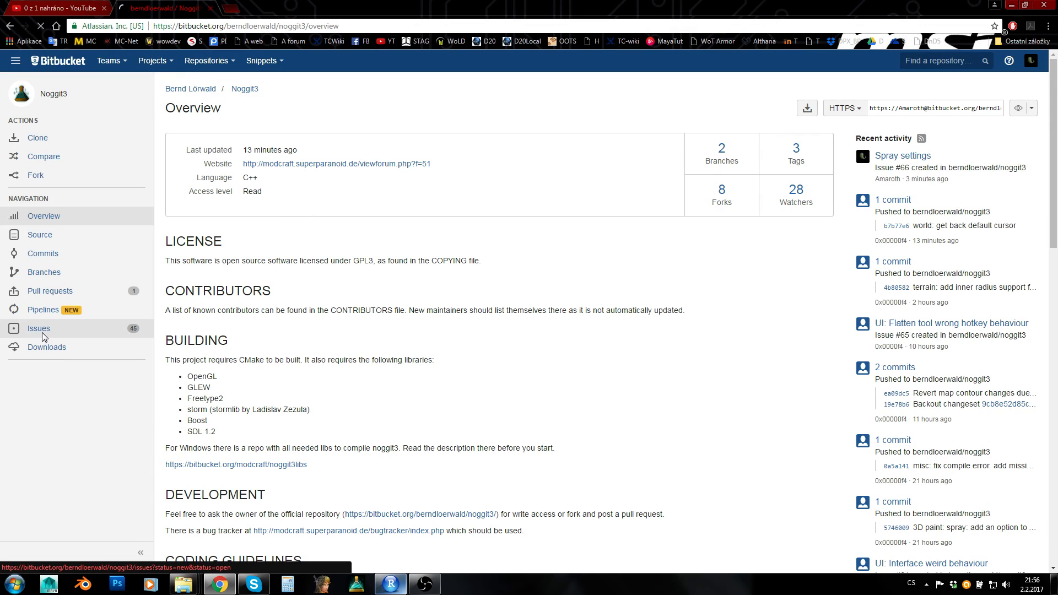
left_click(38, 329)
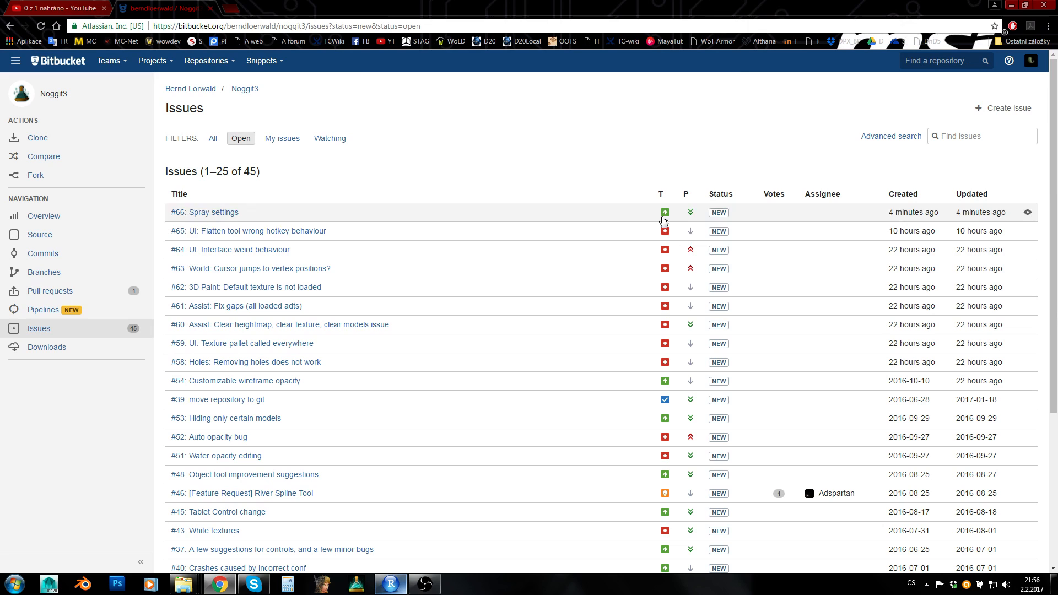
mouse_move(567, 325)
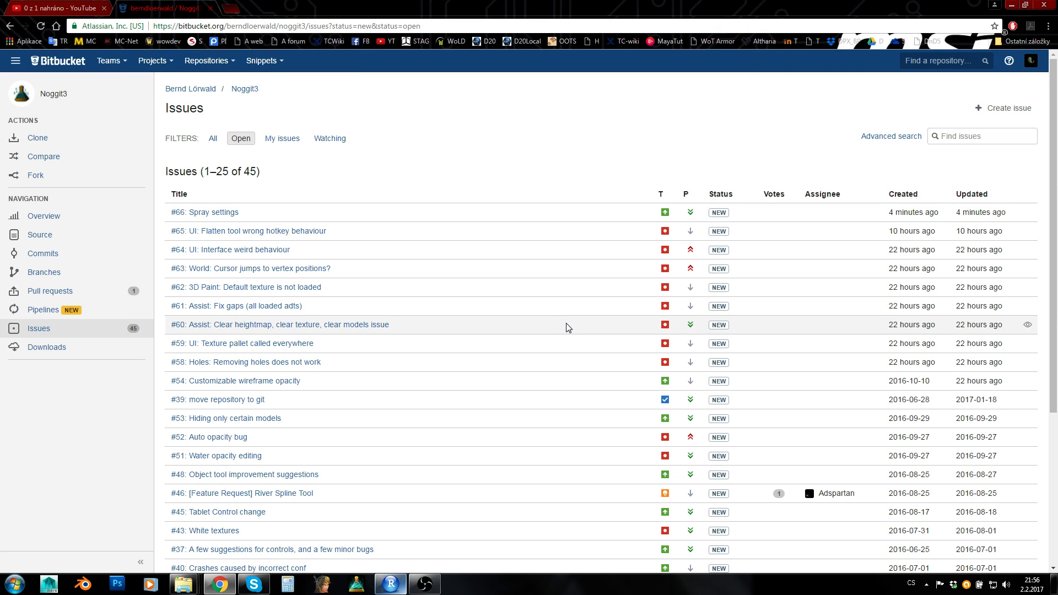